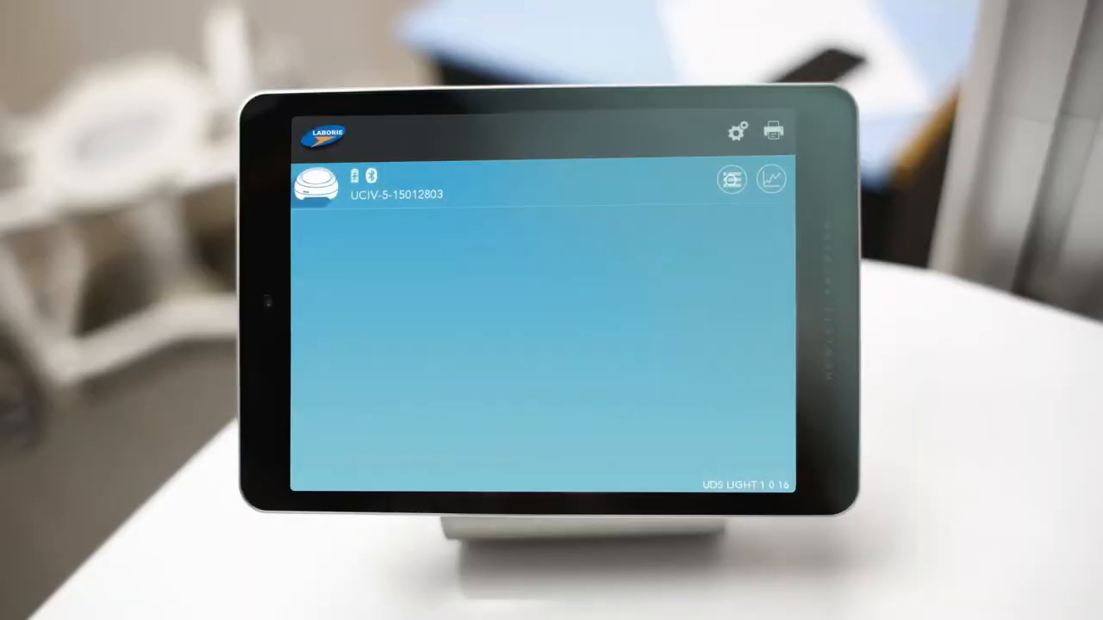
Open Device Options for the connected UCIV-5-15012803 uroflow unit from the home screen
click(731, 181)
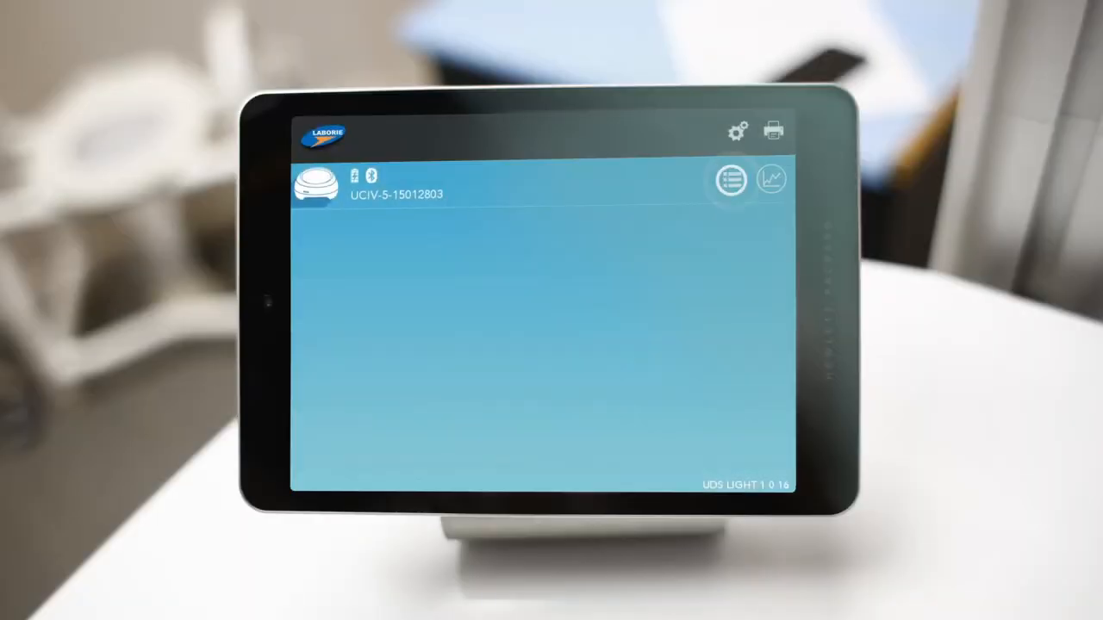
click(737, 130)
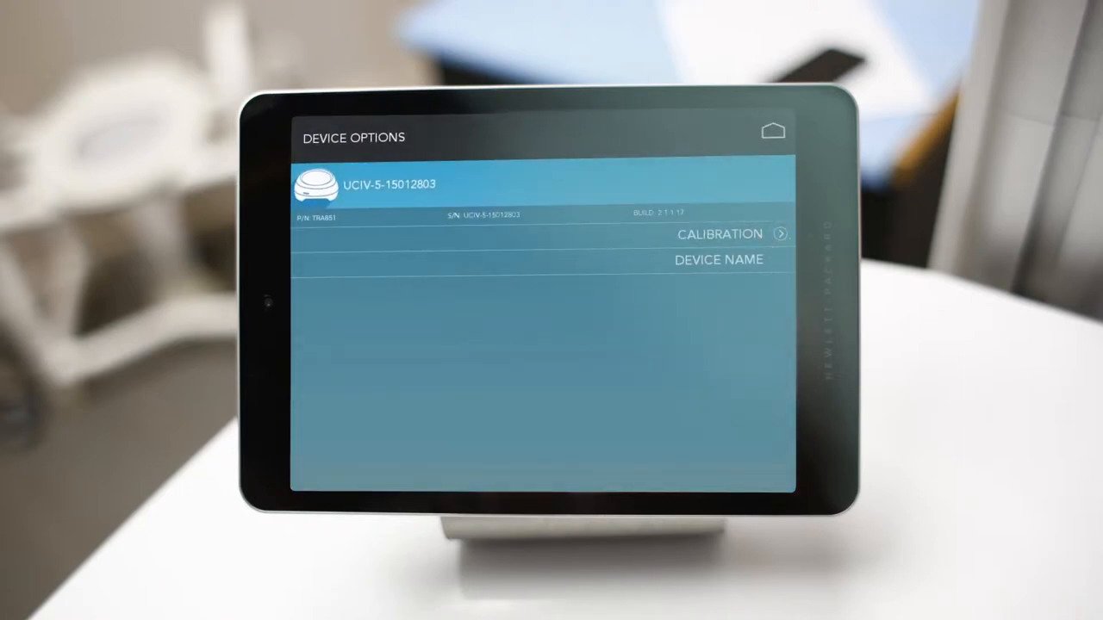
Choose Calibration in Device Options to reach the calibration method screen
click(720, 234)
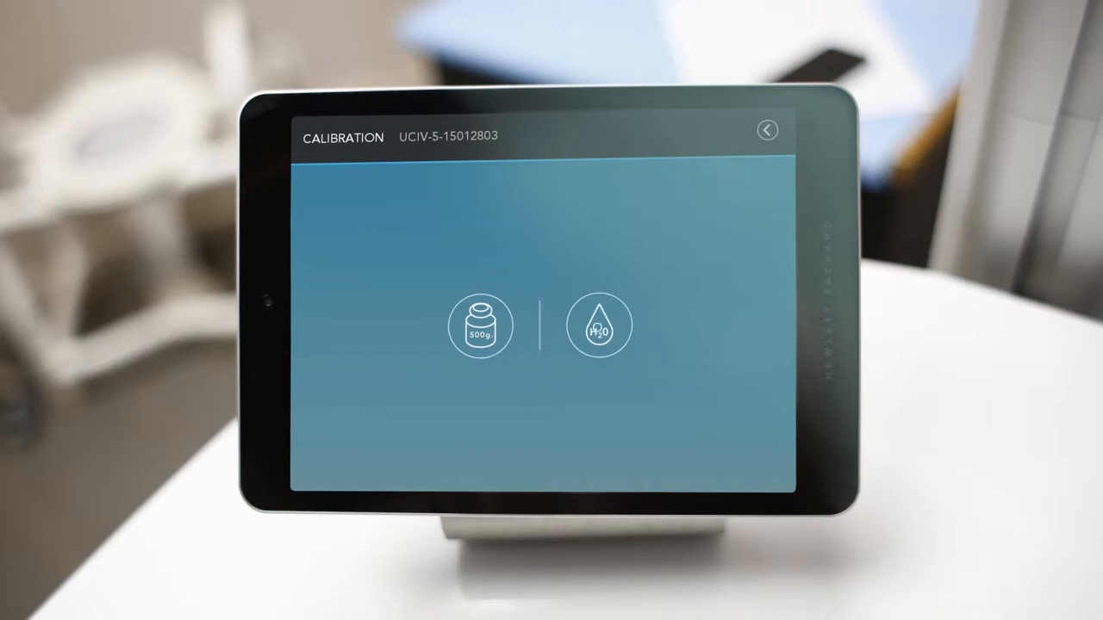
Select the water (H2O) calibration method, showing the beaker-on-device first step
click(598, 324)
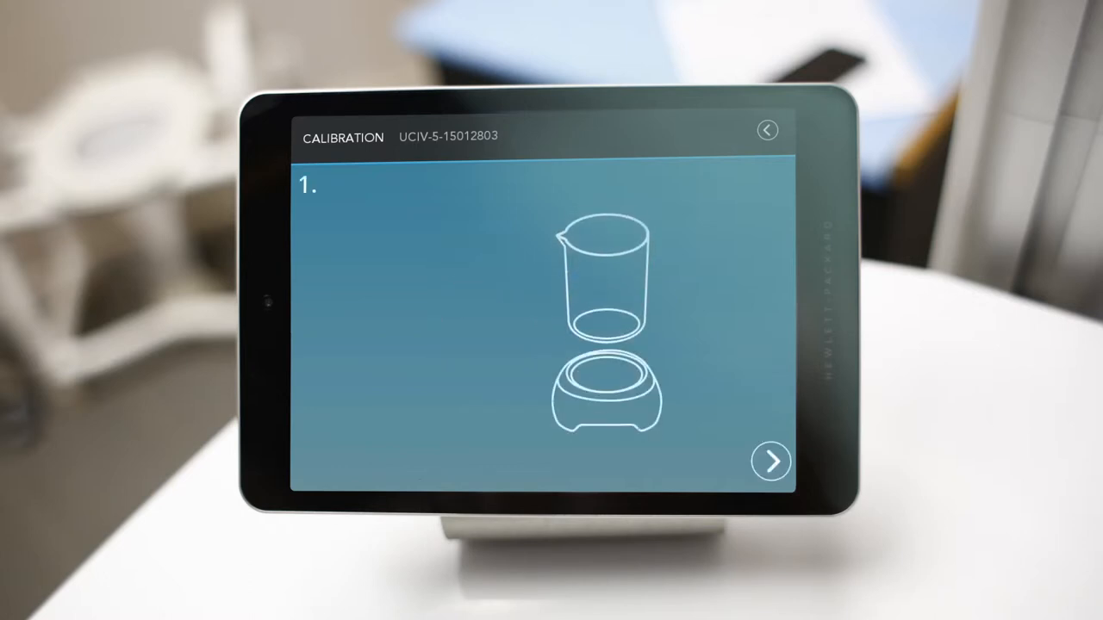
Zero with the empty beaker, advance to pouring 500 mL water, and start the calibration countdown
click(769, 461)
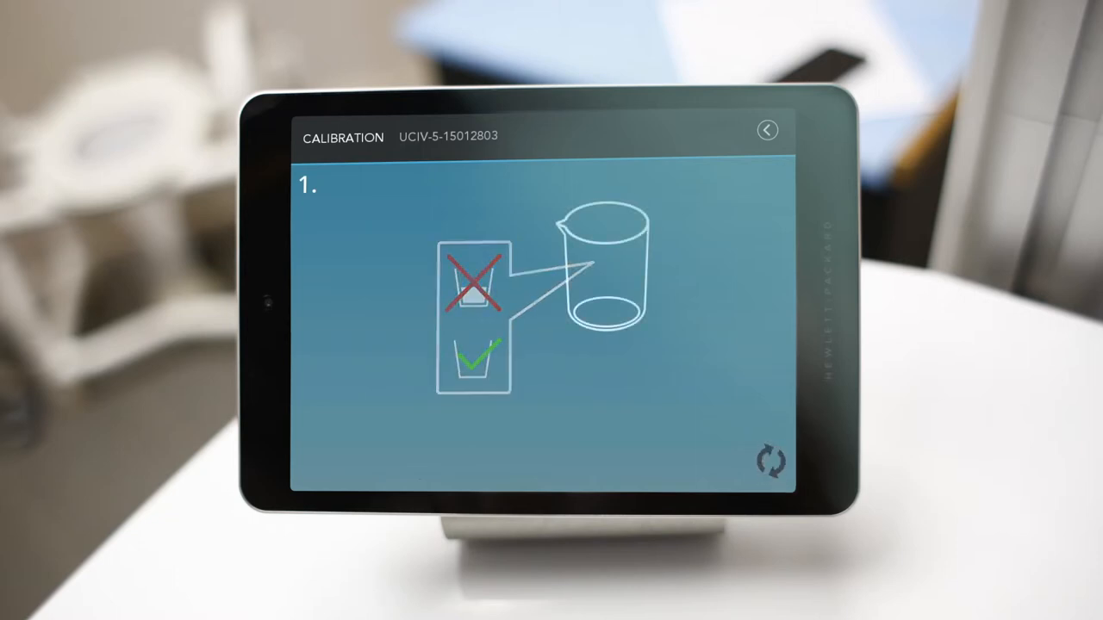
click(772, 461)
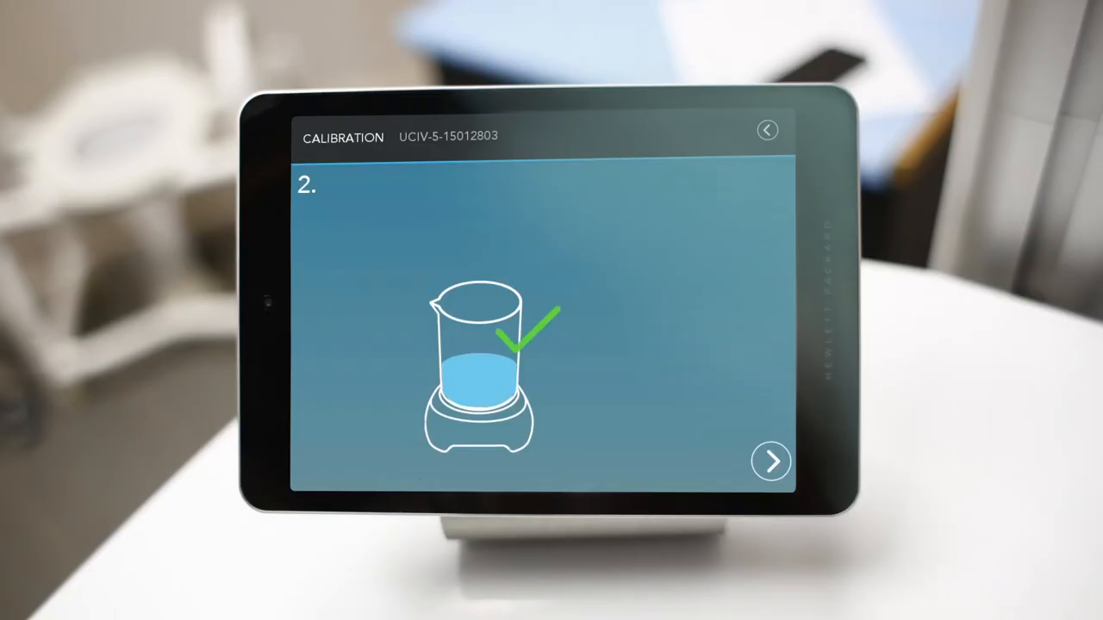
click(770, 462)
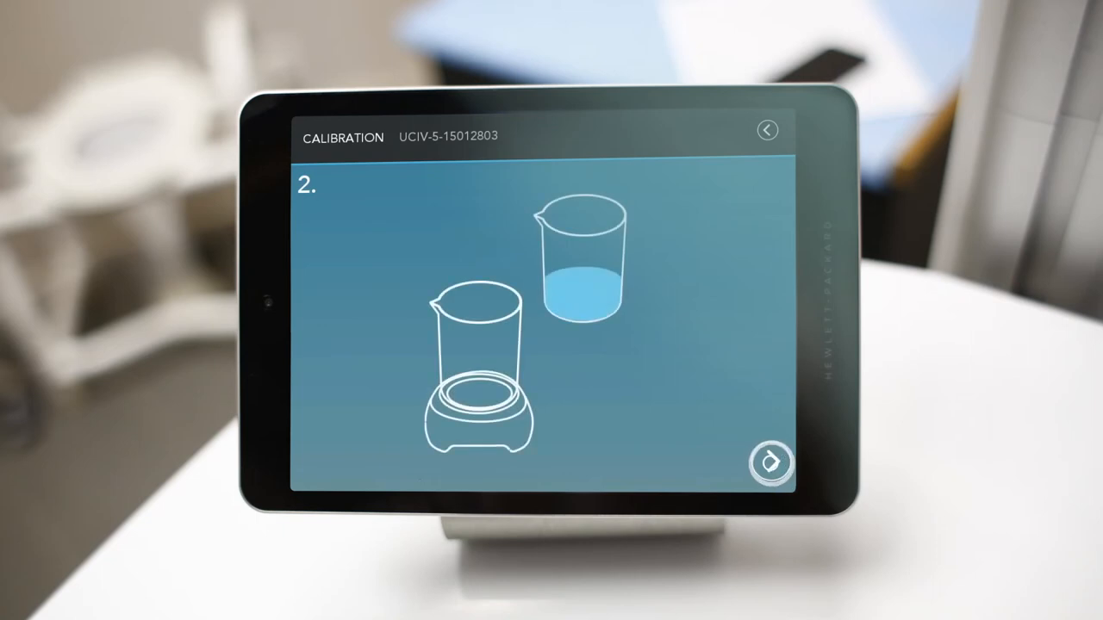
click(769, 461)
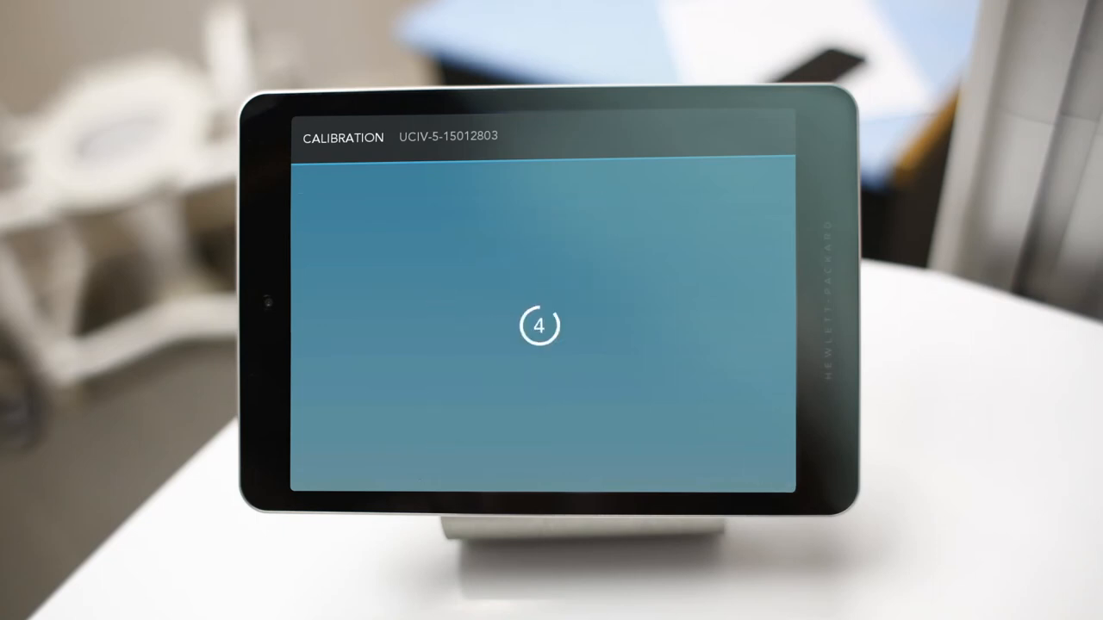